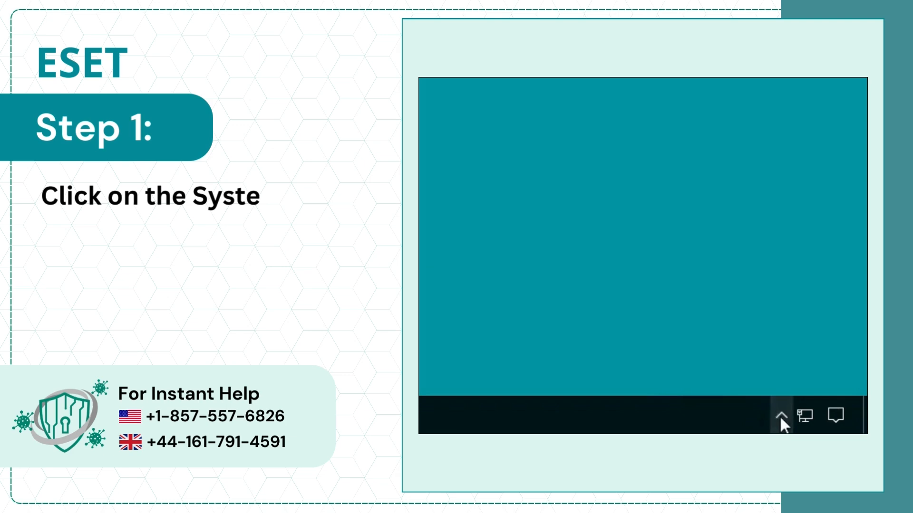
Open ESET Smart Security Premium from its hidden system tray icon.
click(781, 416)
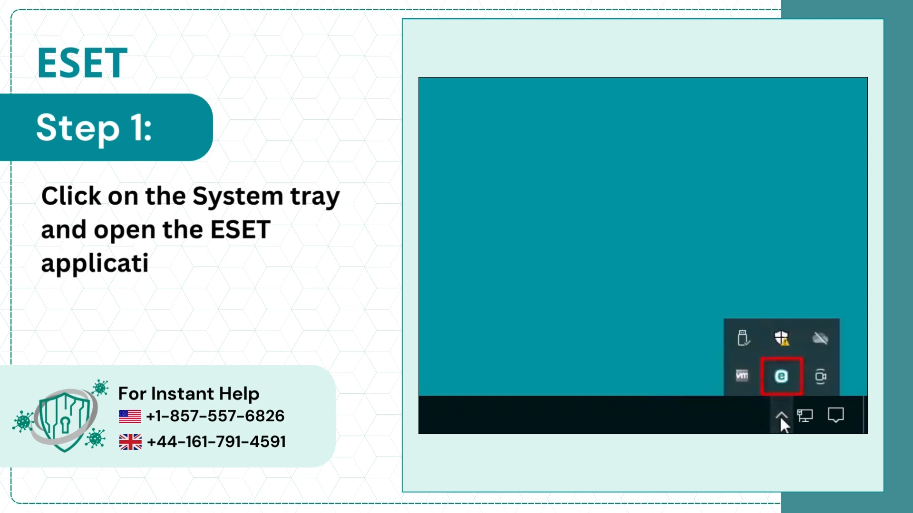
click(780, 376)
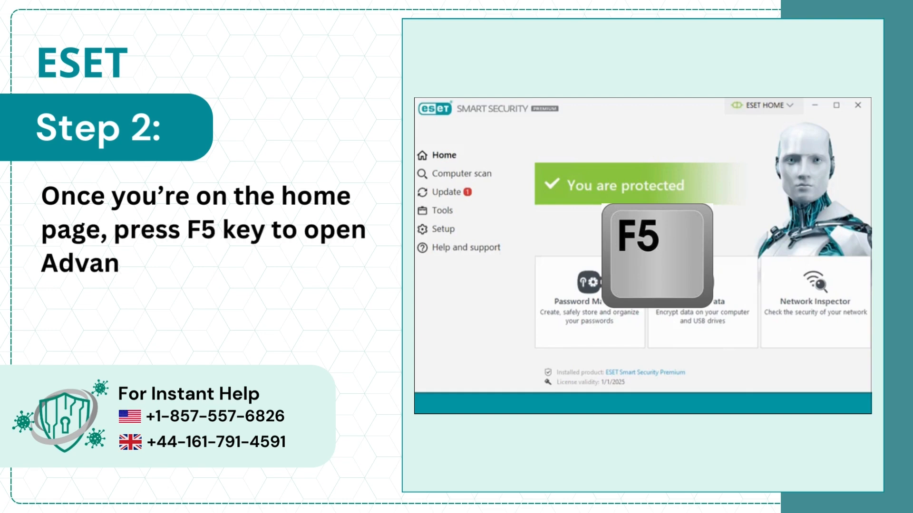
Open ESET Advanced setup with F5 to reach the update settings.
key(f5)
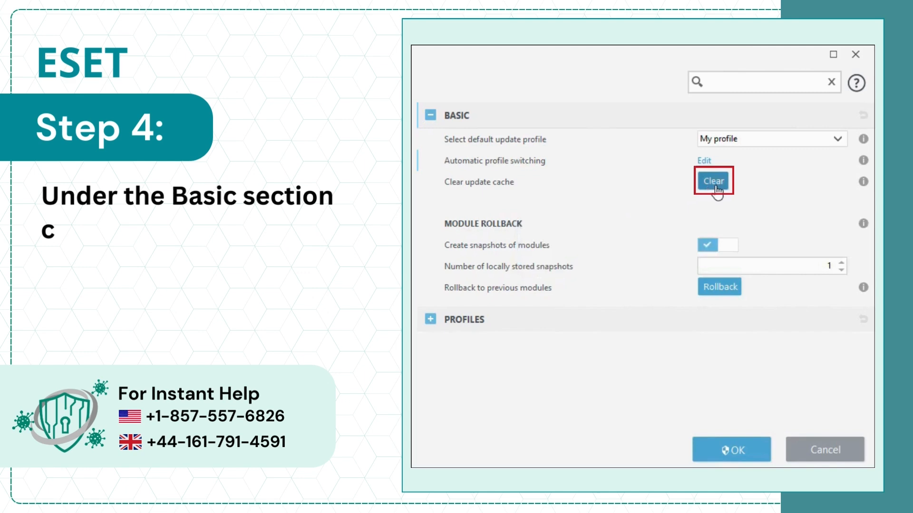
Clear the update cache under Basic and confirm Advanced setup with OK.
click(713, 181)
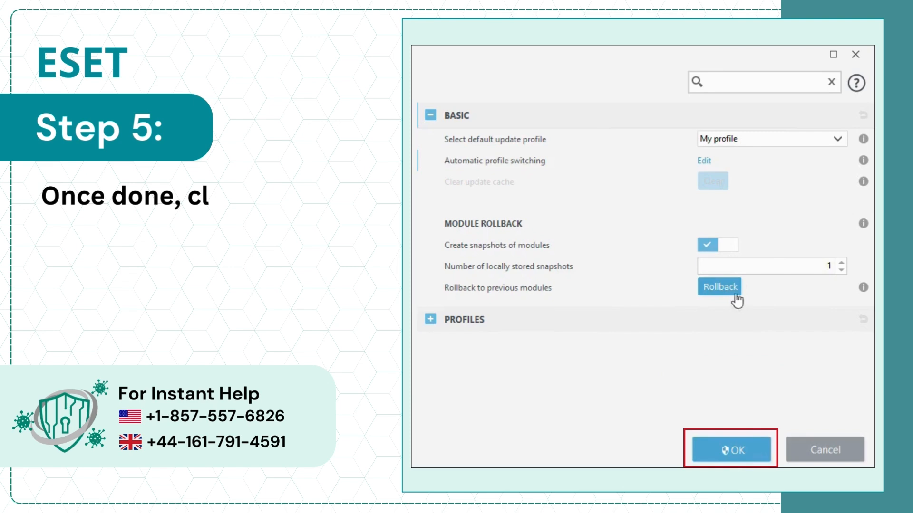
click(730, 449)
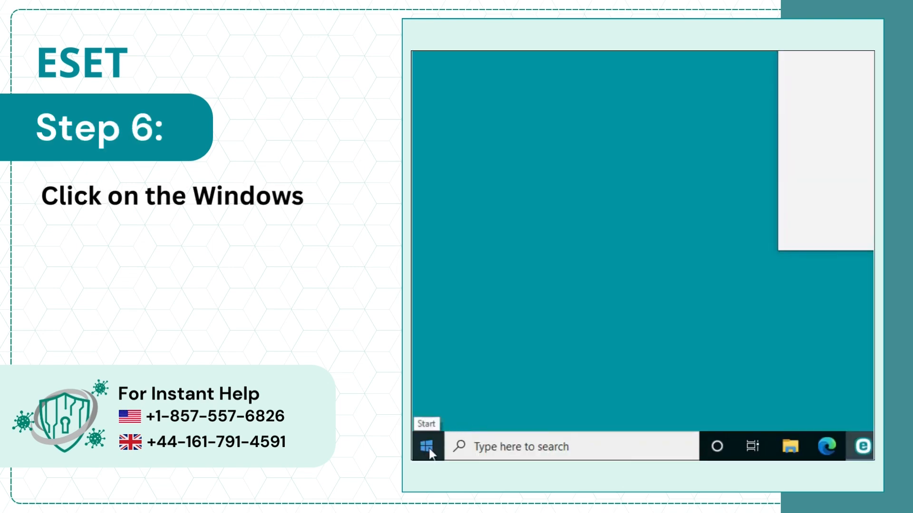
Restart Windows from the Start menu's power options.
click(428, 446)
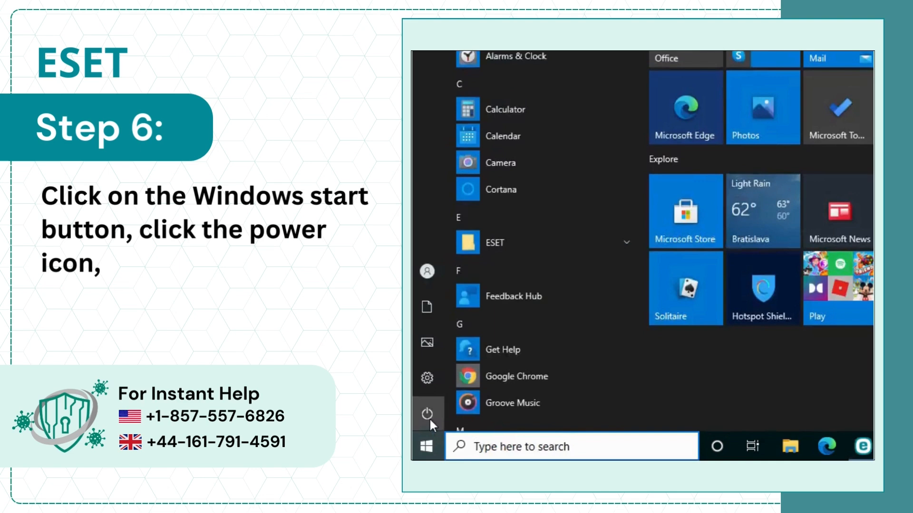
click(427, 414)
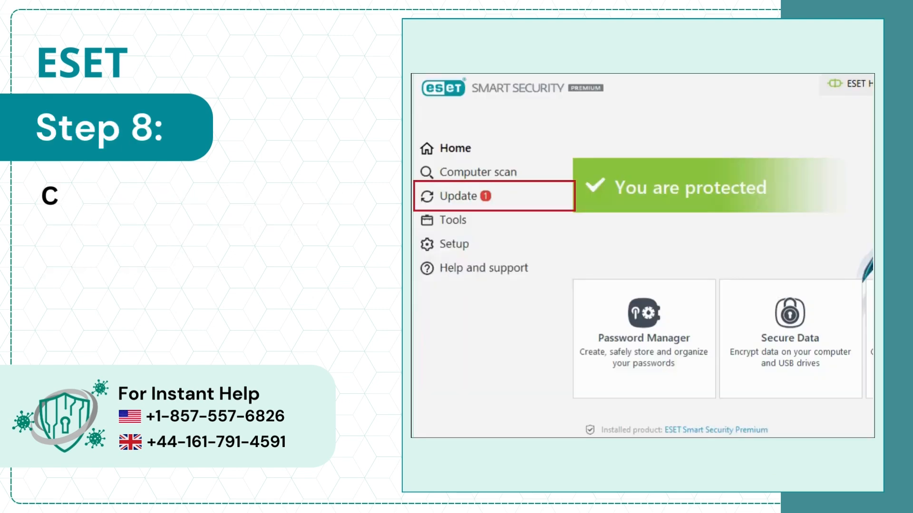
Show the Update page listing current versions and failed module and product updates.
click(458, 196)
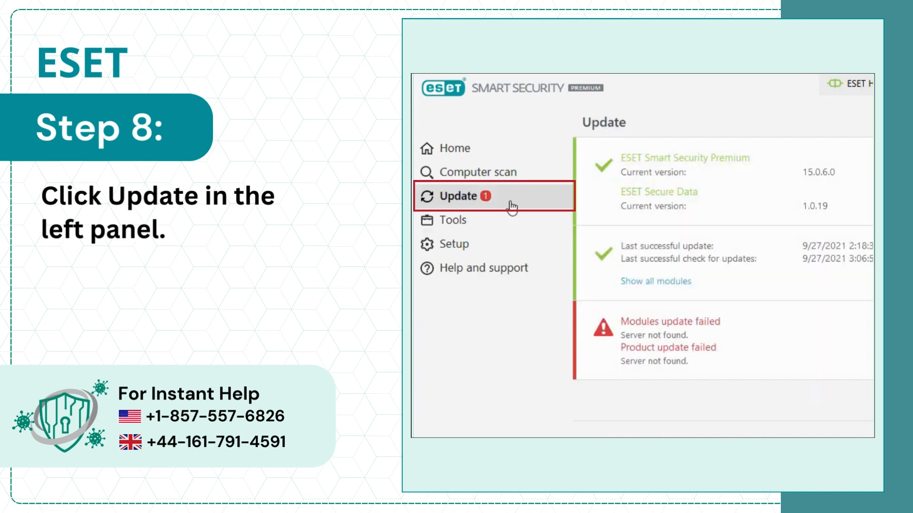
click(461, 196)
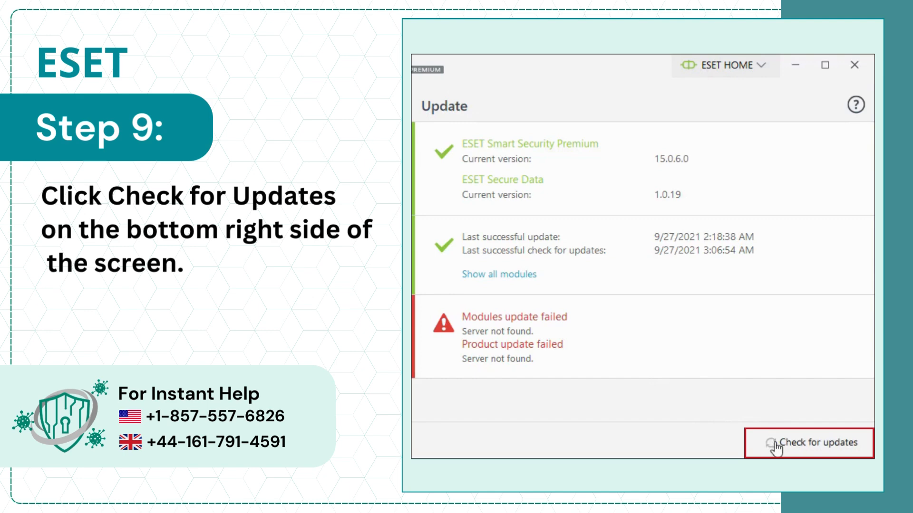
Run Check for updates so the module and product failure messages clear.
click(808, 443)
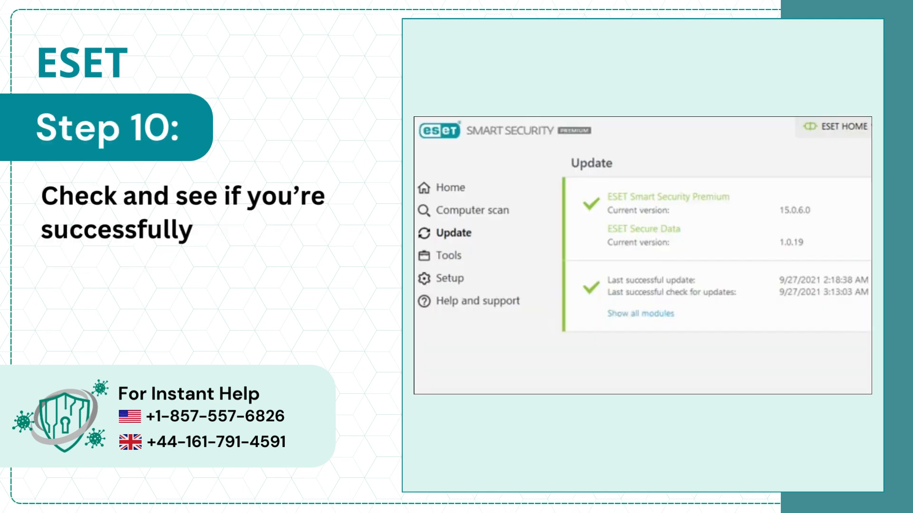